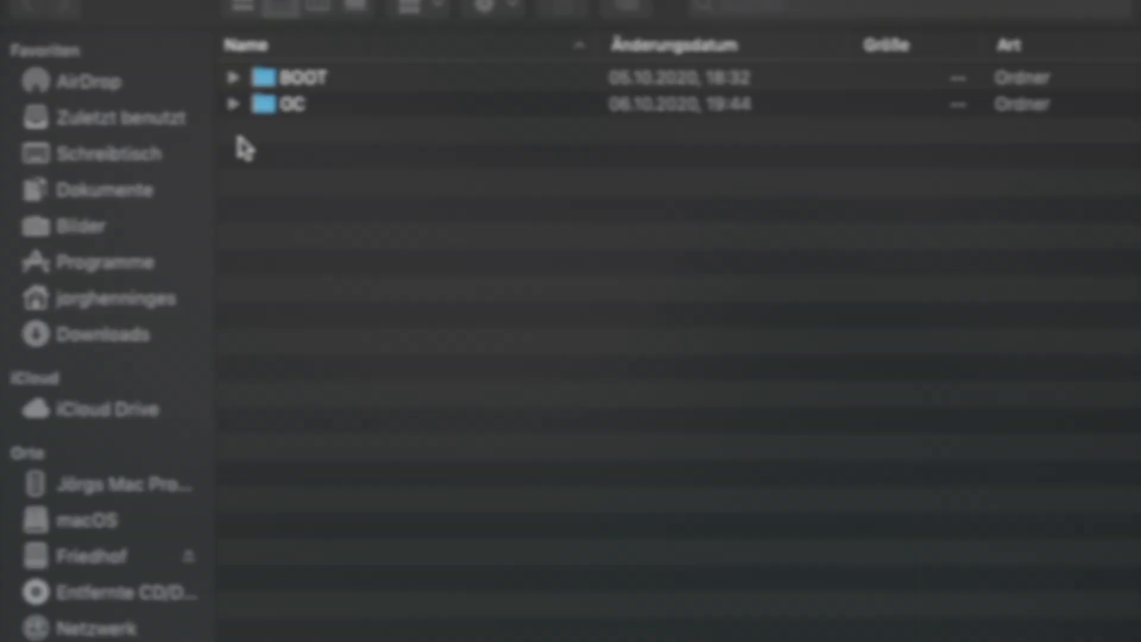
Step: Expand the OC folder and open config.plist in TextWrangler
click(234, 104)
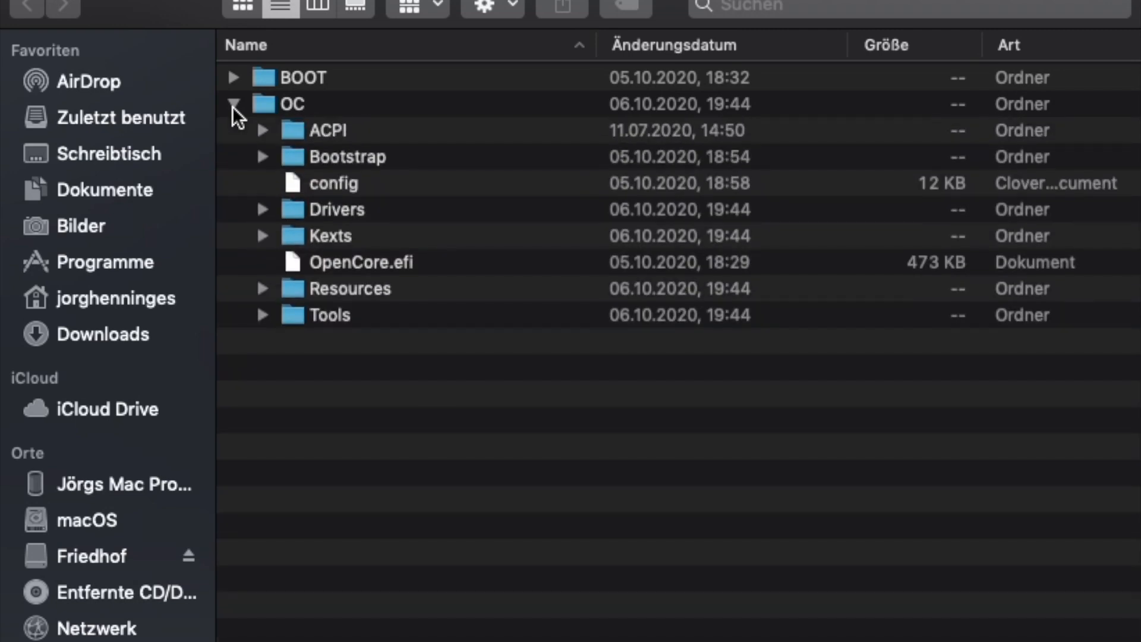
click(334, 182)
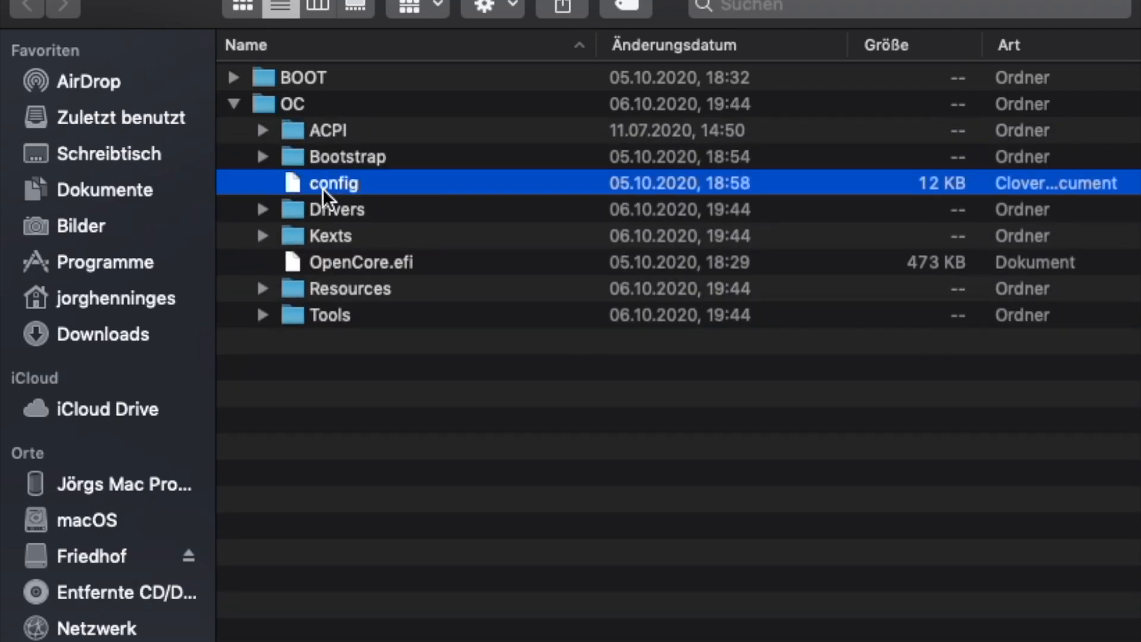
double_click(333, 183)
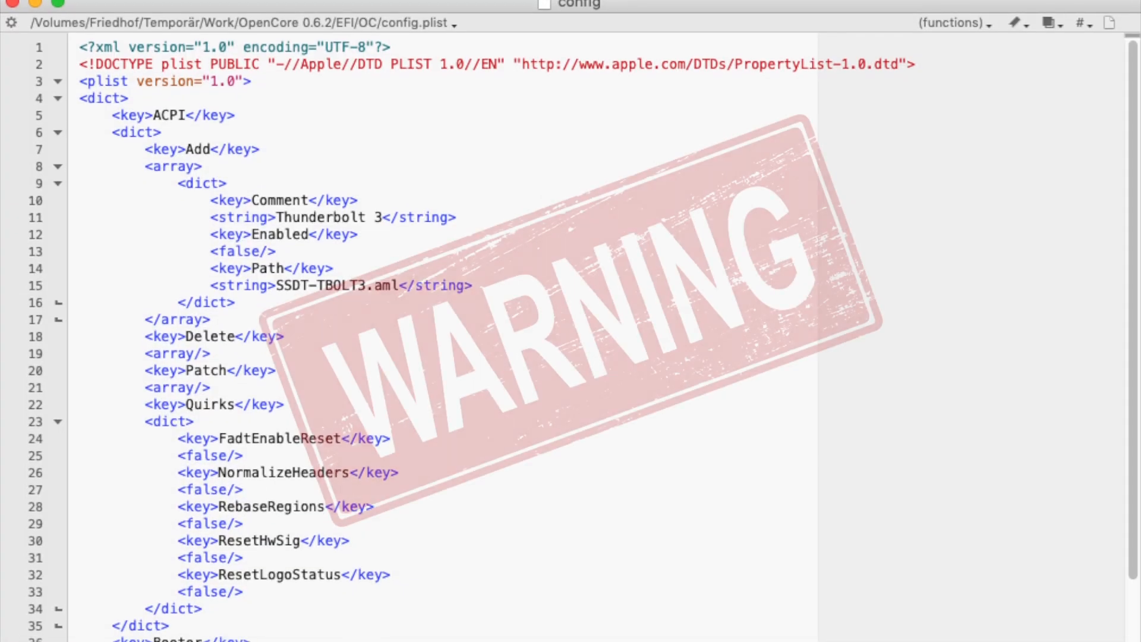
scroll(down, 3)
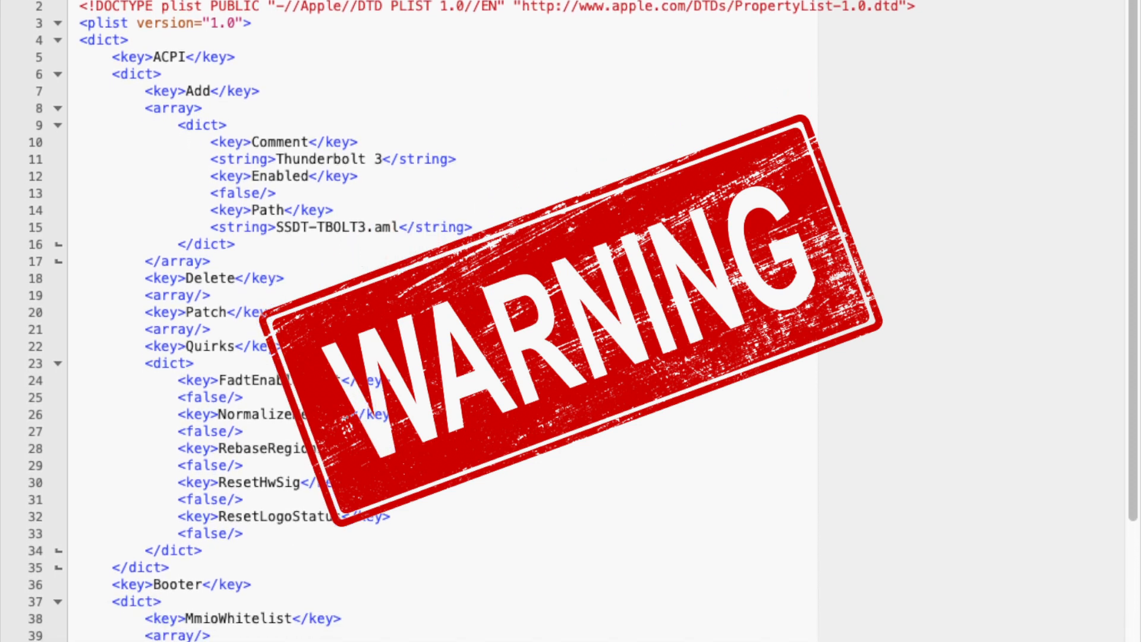
scroll(down, 3)
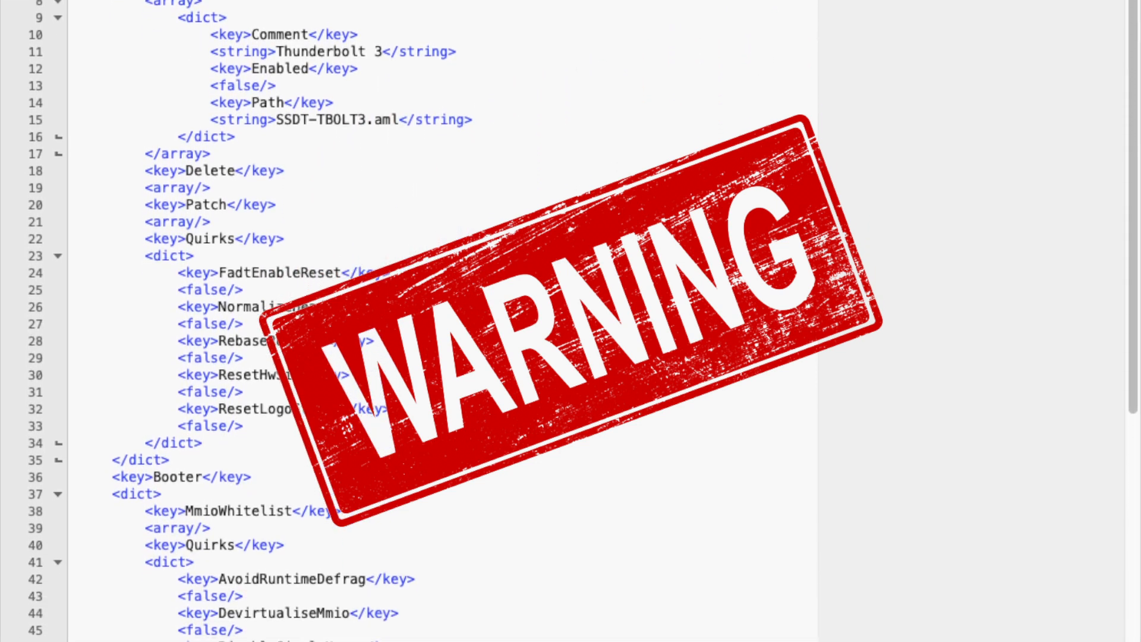
scroll(down, 3)
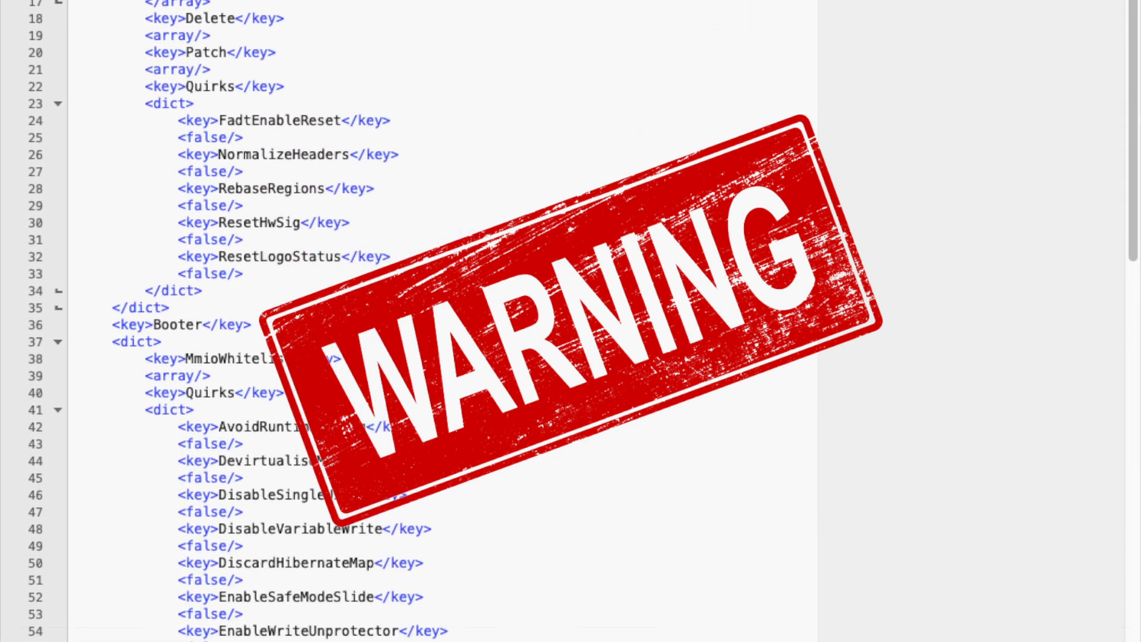
scroll(down, 3)
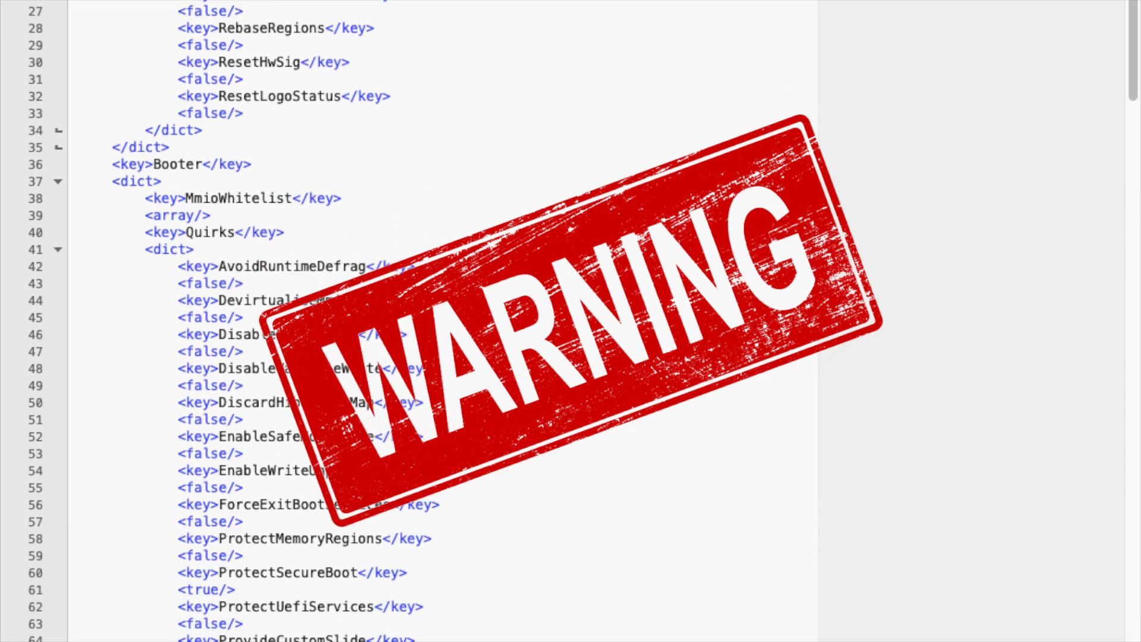
scroll(down, 3)
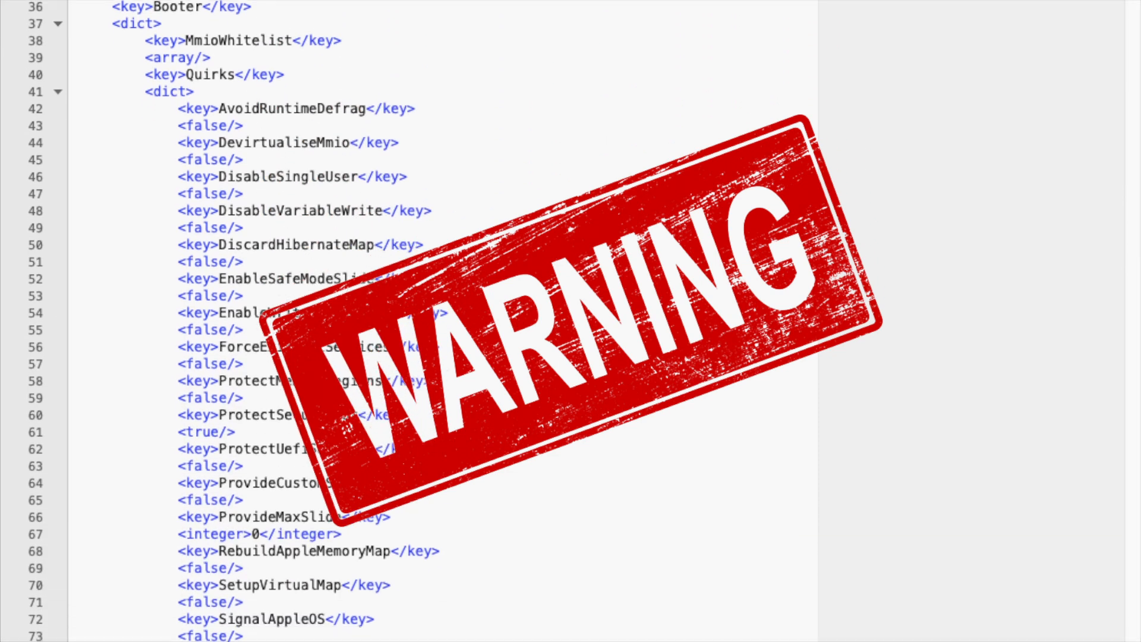
scroll(down, 3)
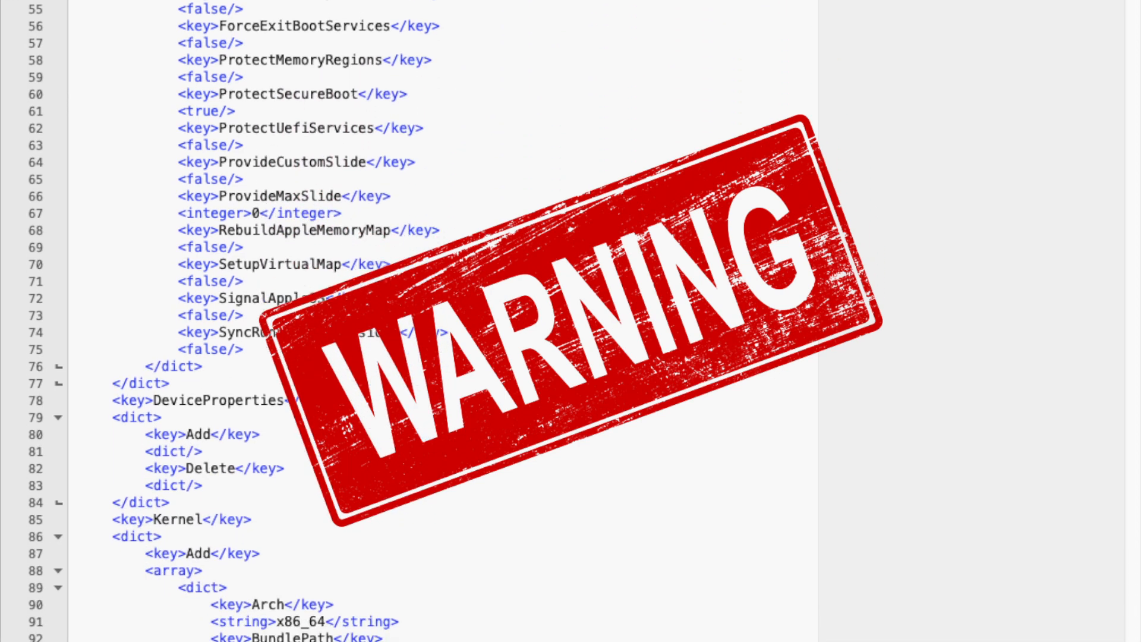
scroll(down, 3)
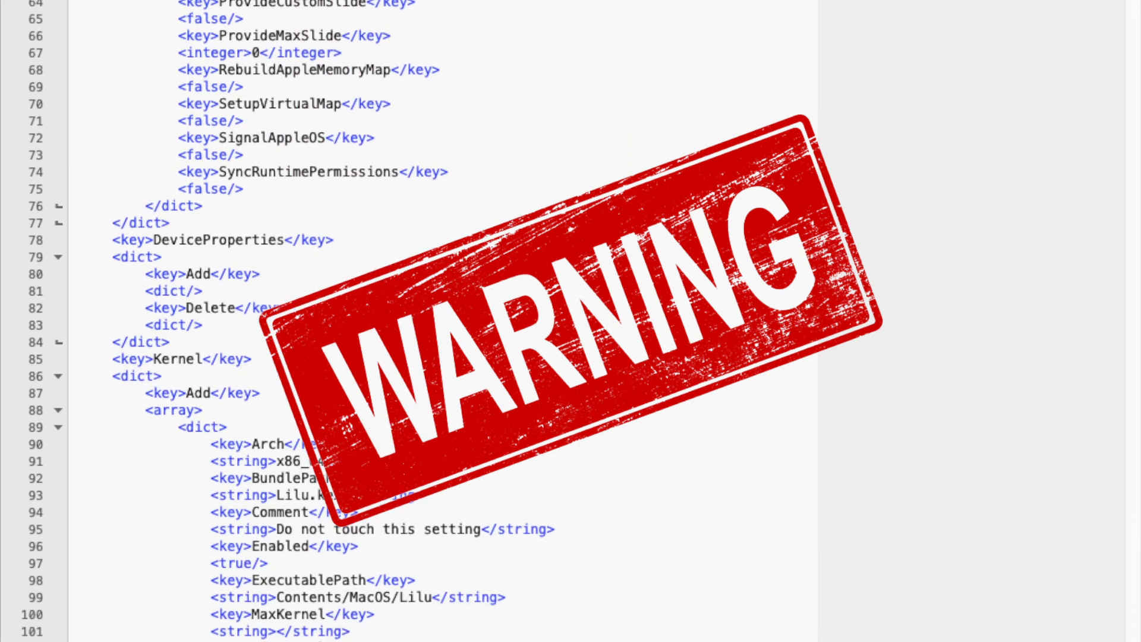
scroll(down, 3)
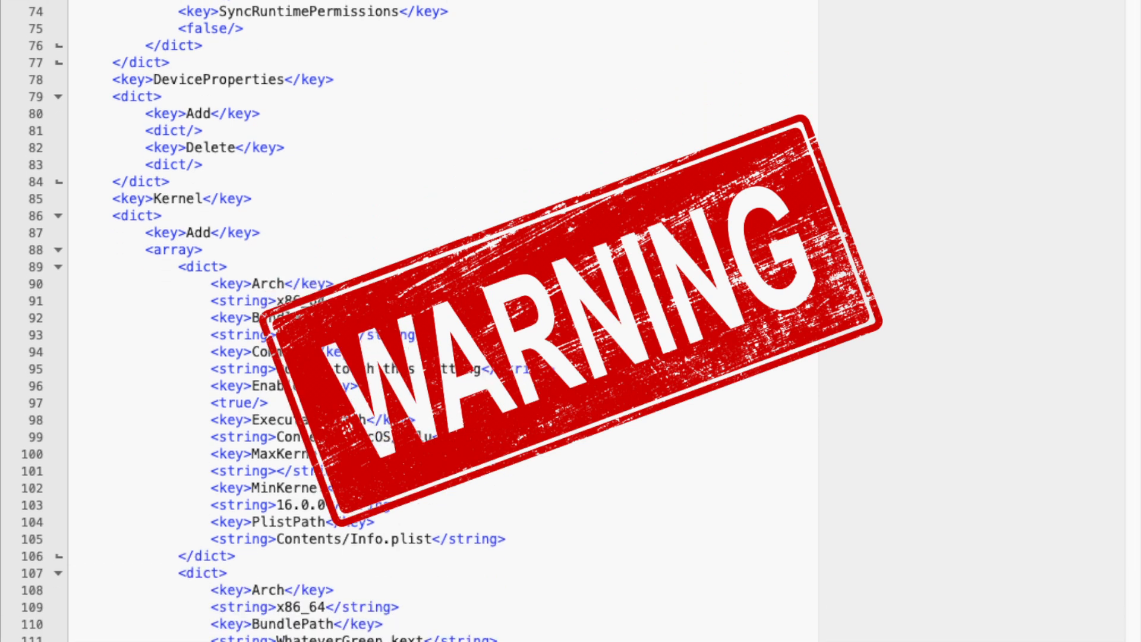
scroll(down, 3)
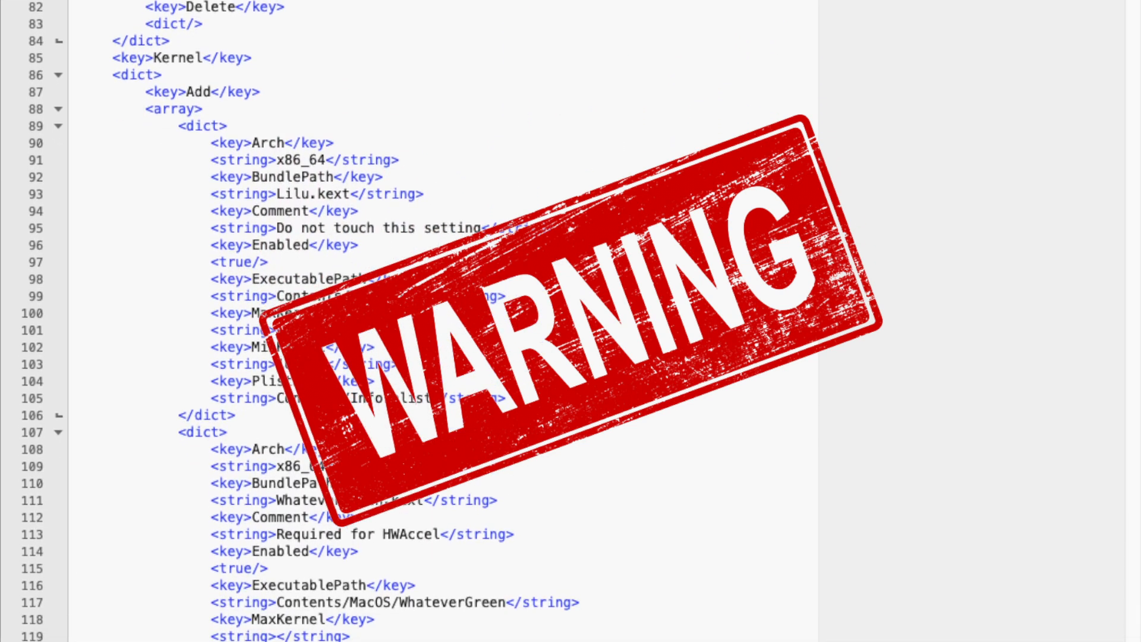
scroll(down, 3)
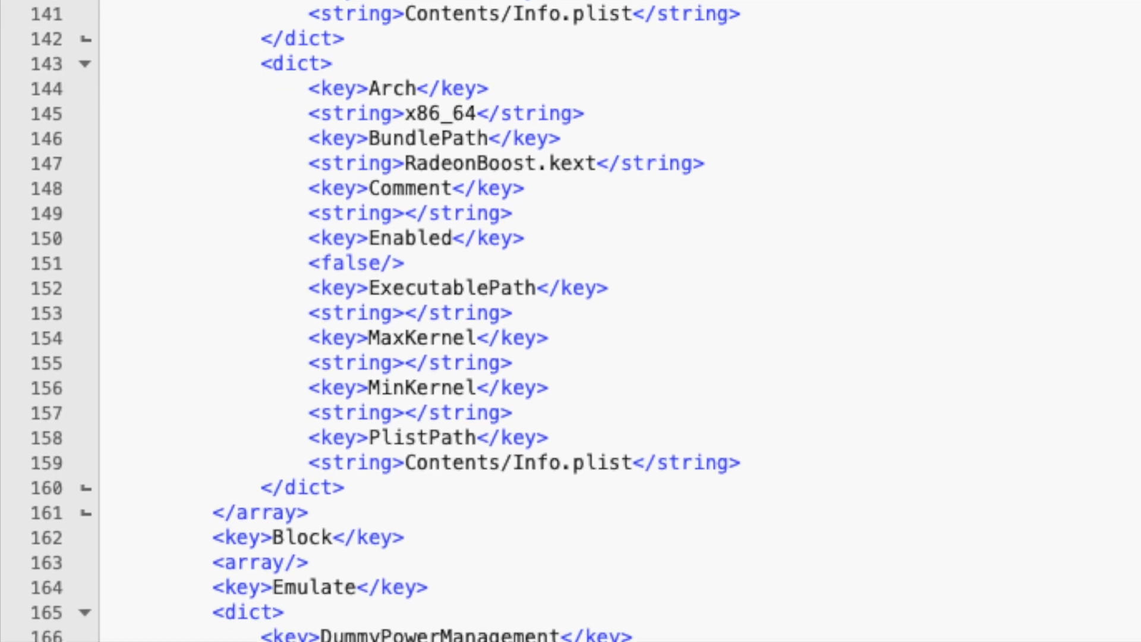
Step: Scroll down through config.plist toward Cpuid1Data under Kernel > Emulate
scroll(down, 3)
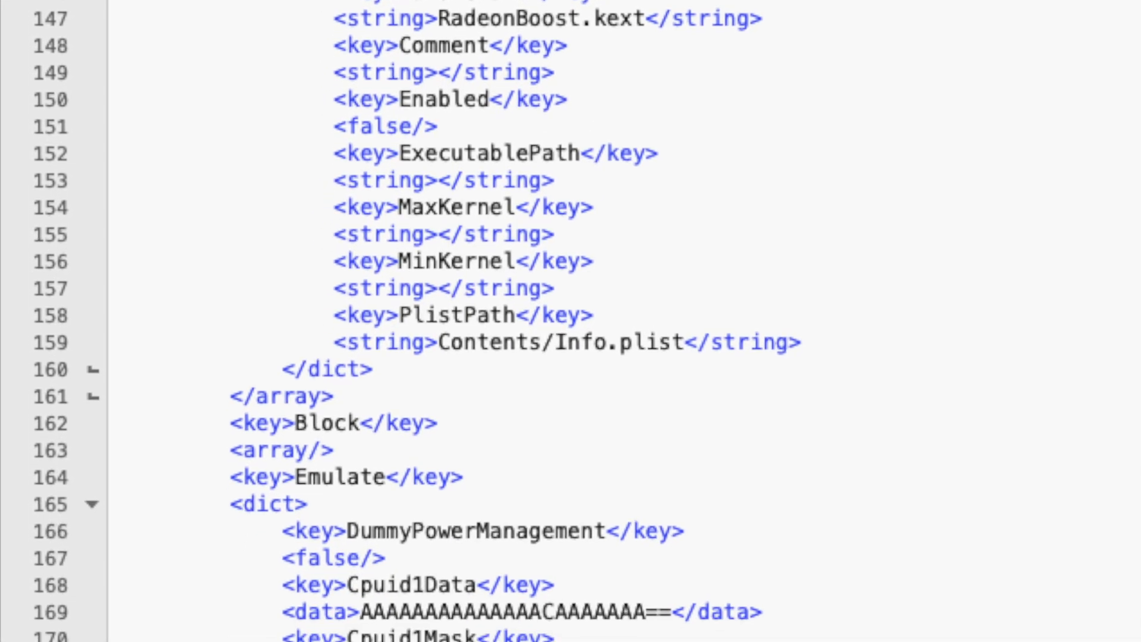
scroll(down, 3)
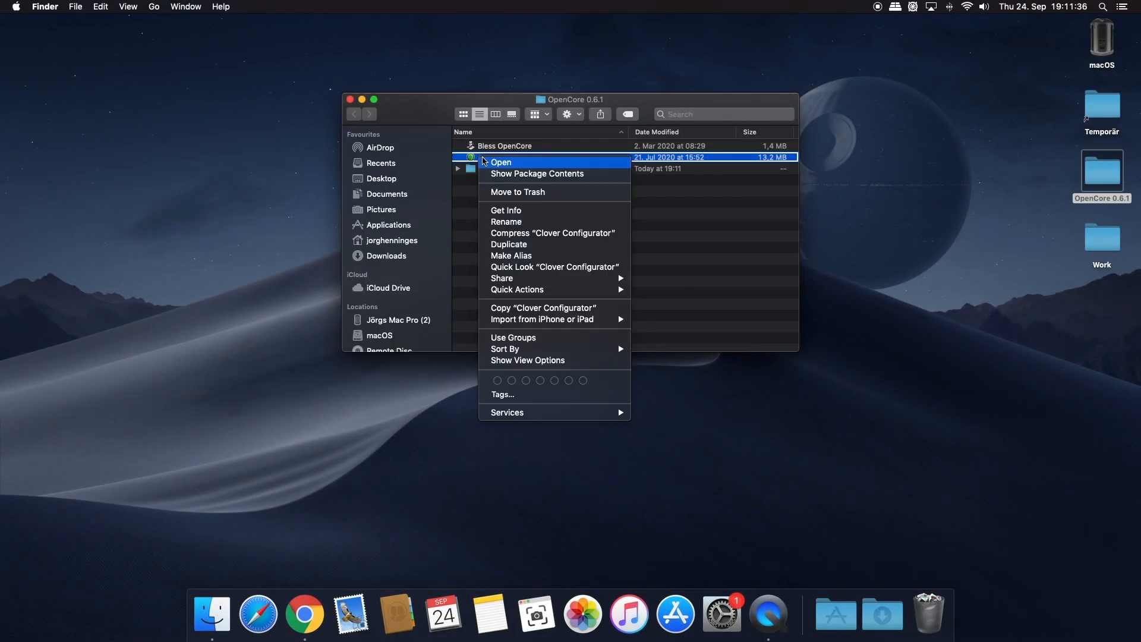
Step: Launch Clover Configurator past the unidentified-developer warning and start mounting the EFI partition
click(501, 162)
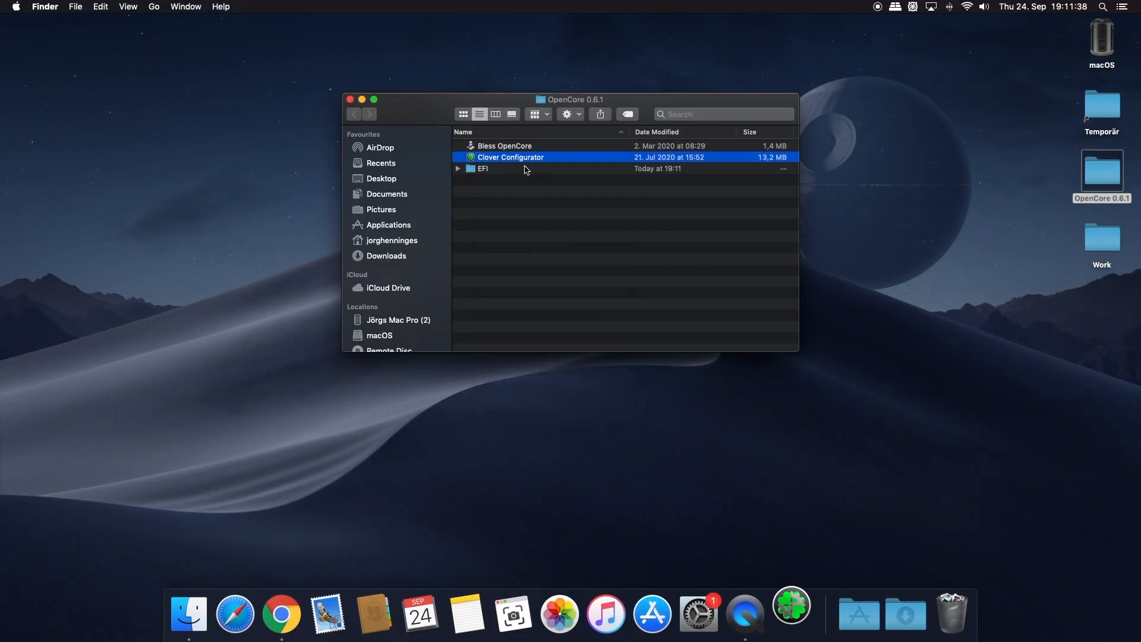
double_click(510, 157)
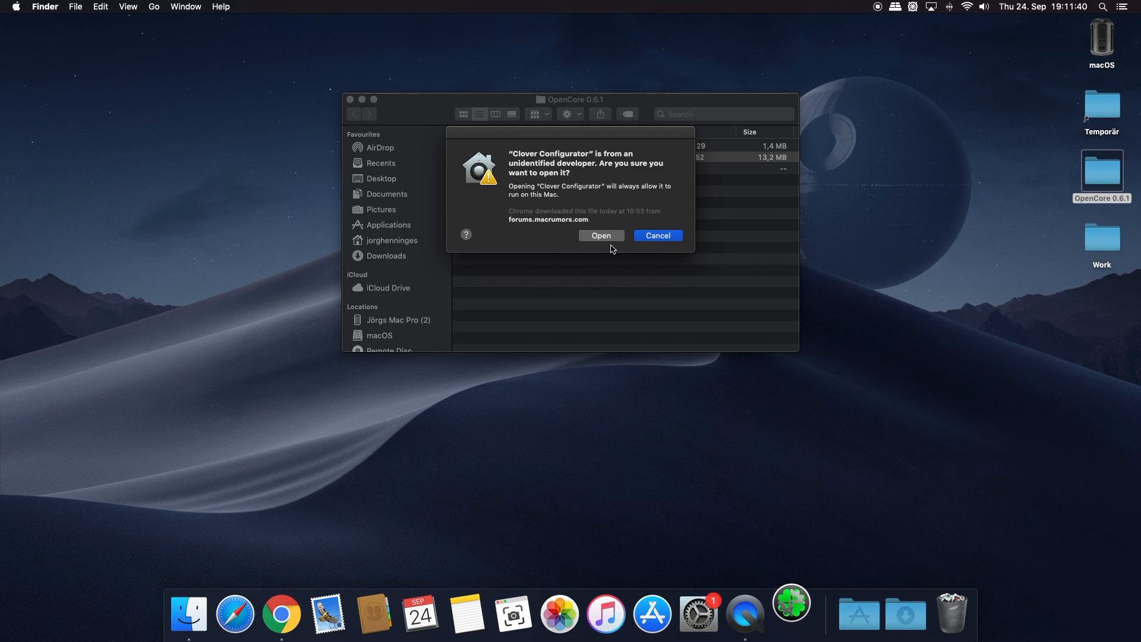
click(601, 235)
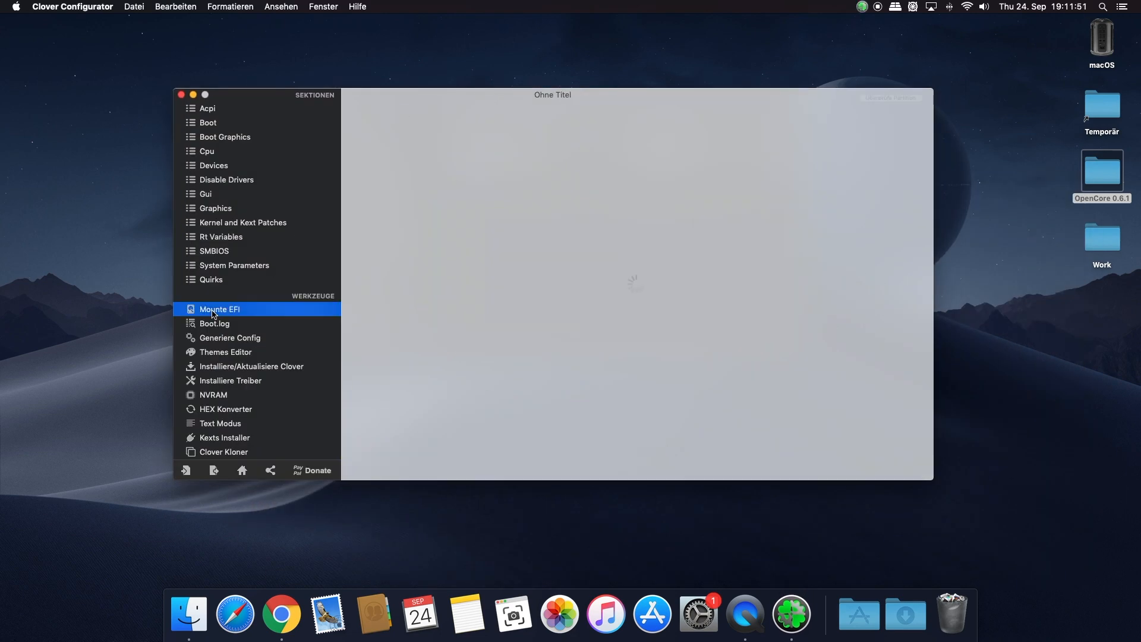
click(219, 309)
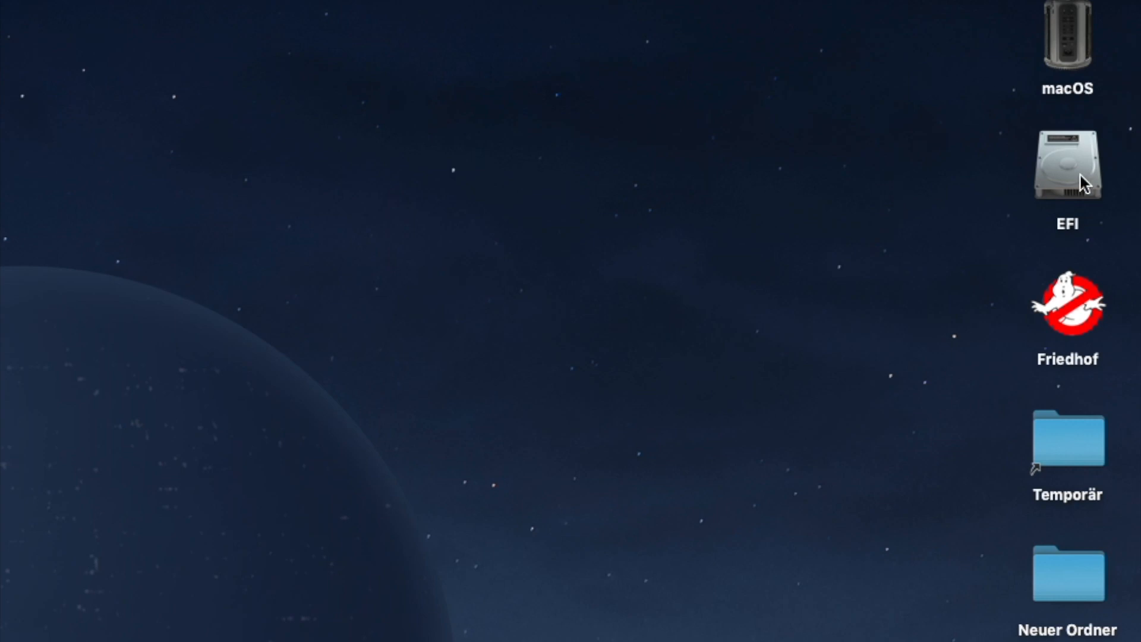
Step: Duplicate config in the EFI volume's OC folder as 'config Kopie', then choose an app to open config
double_click(1067, 166)
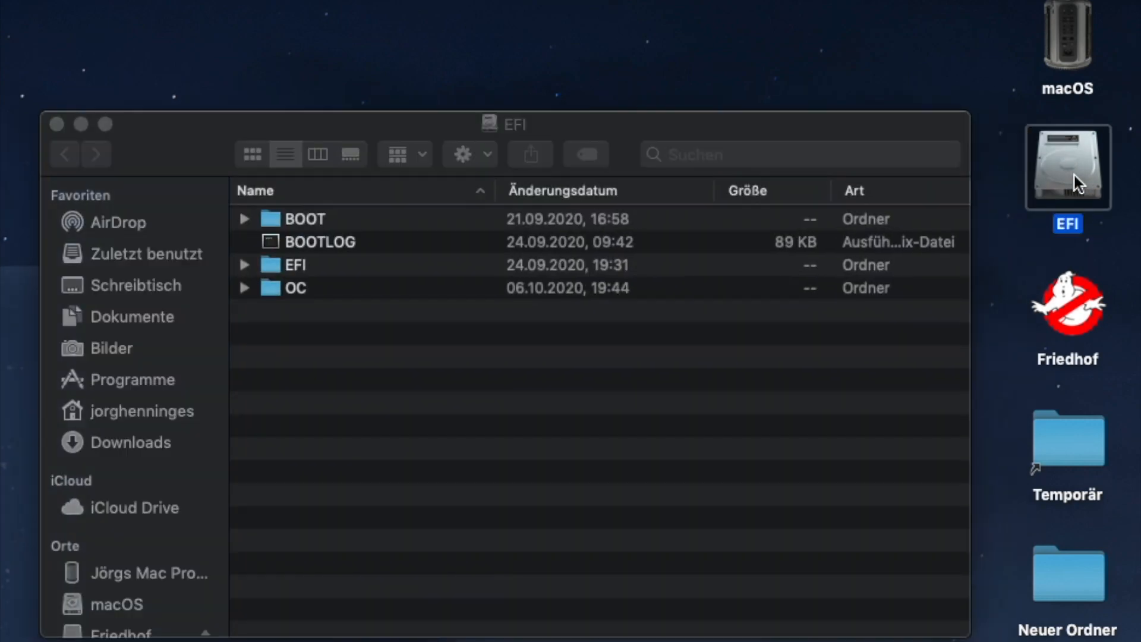
click(246, 287)
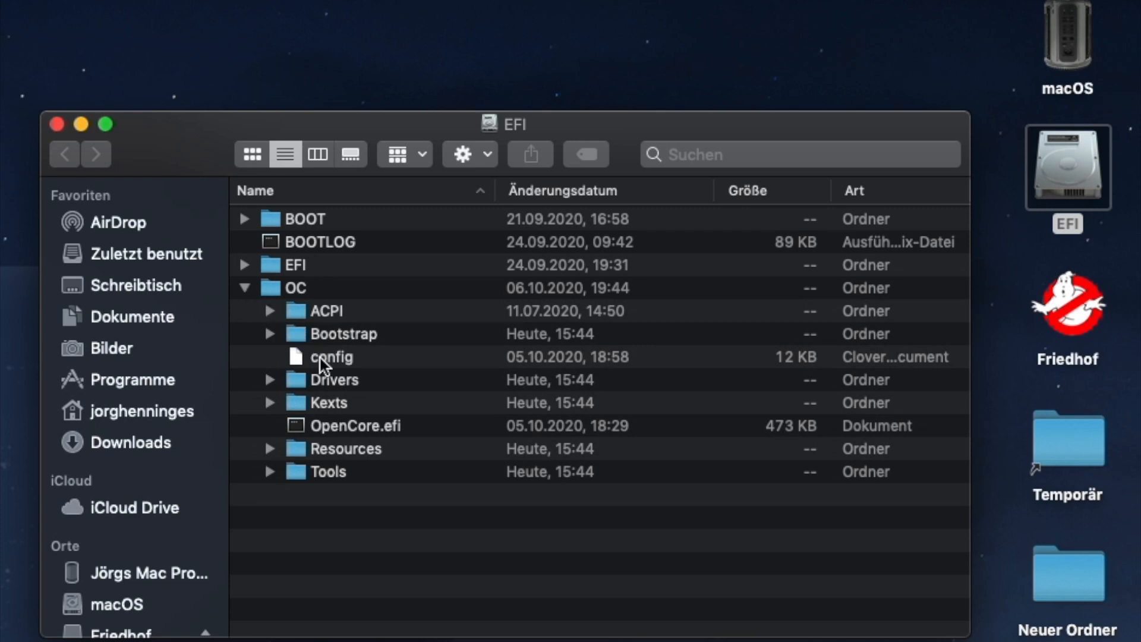
right_click(331, 357)
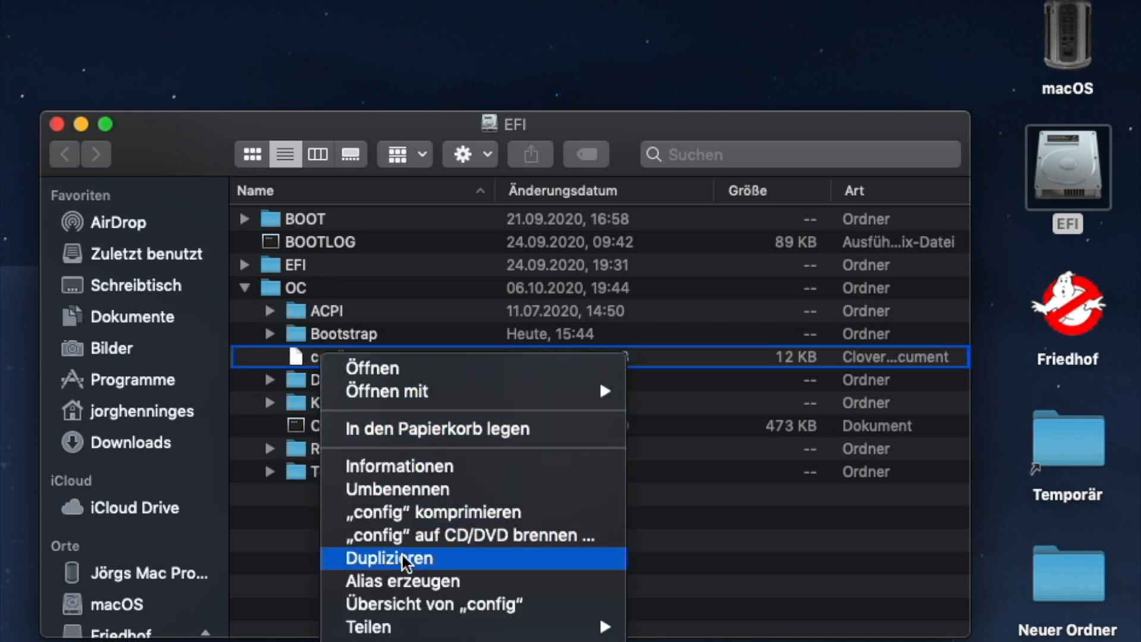
click(390, 558)
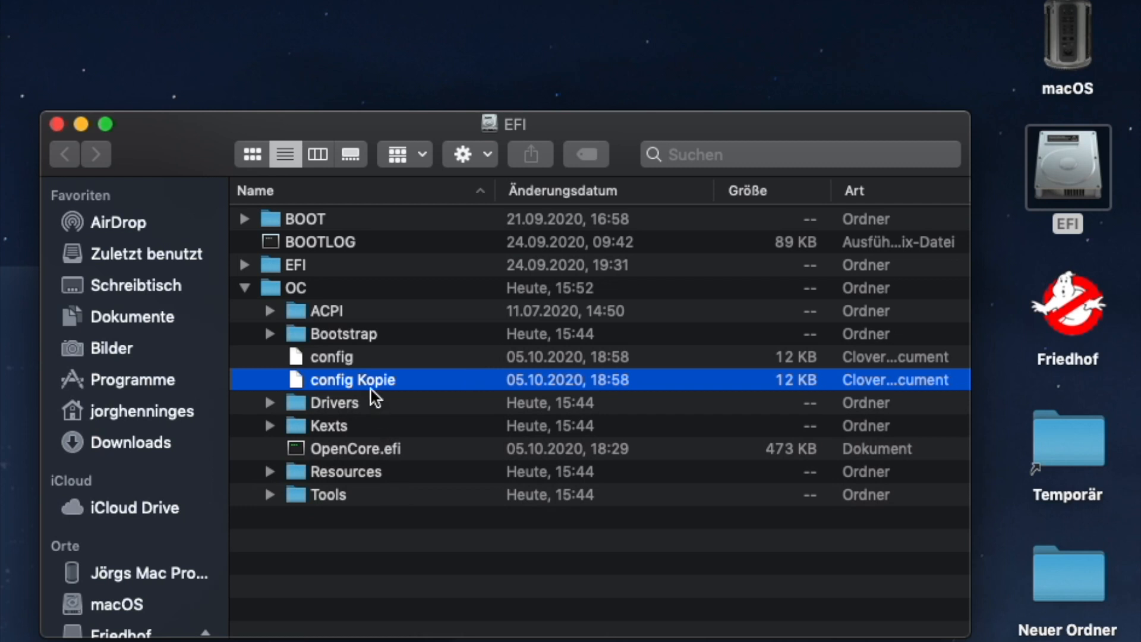
mouse_move(348, 380)
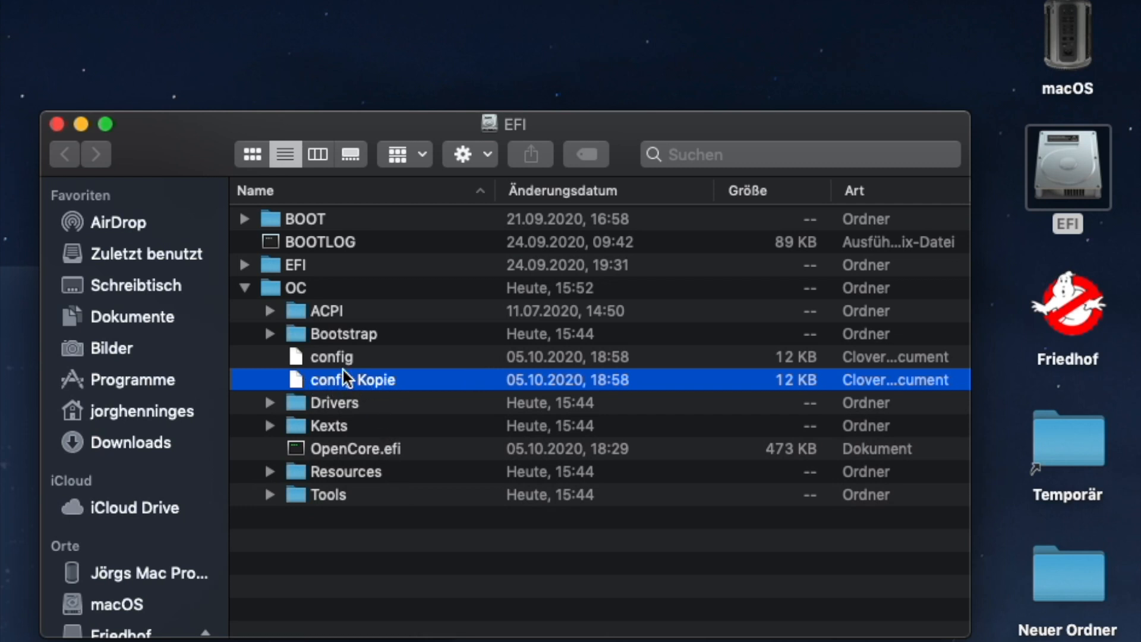
right_click(331, 357)
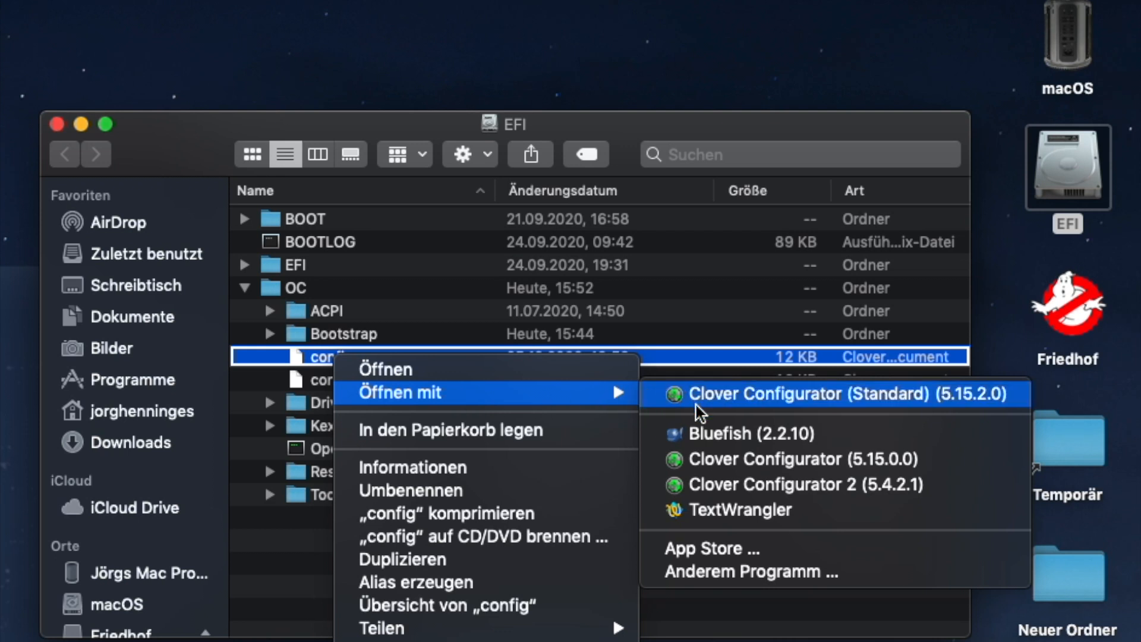
mouse_move(757, 459)
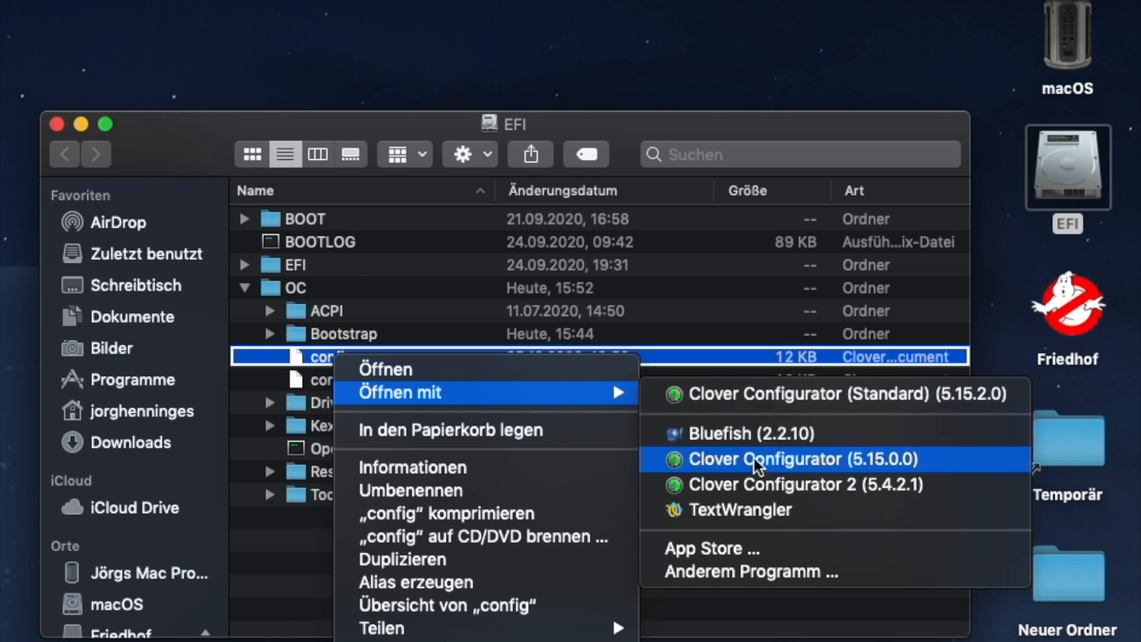
mouse_move(761, 517)
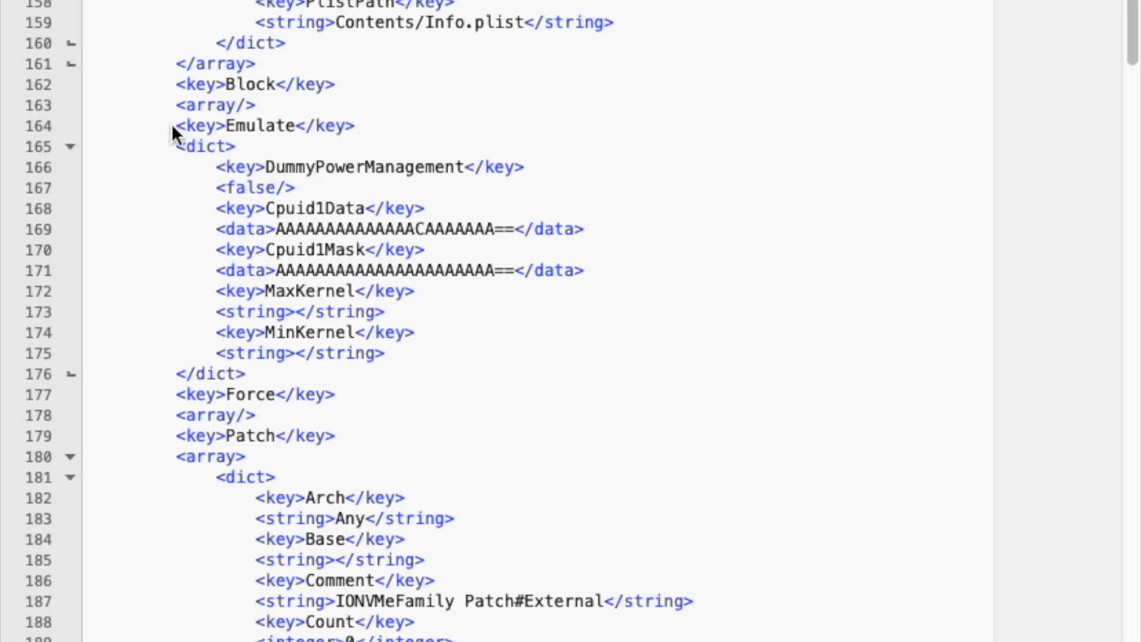
Step: Copy the Cpuid1Data value and bring up the paste menu on the Cpuid1Mask value
drag(175, 125, 306, 167)
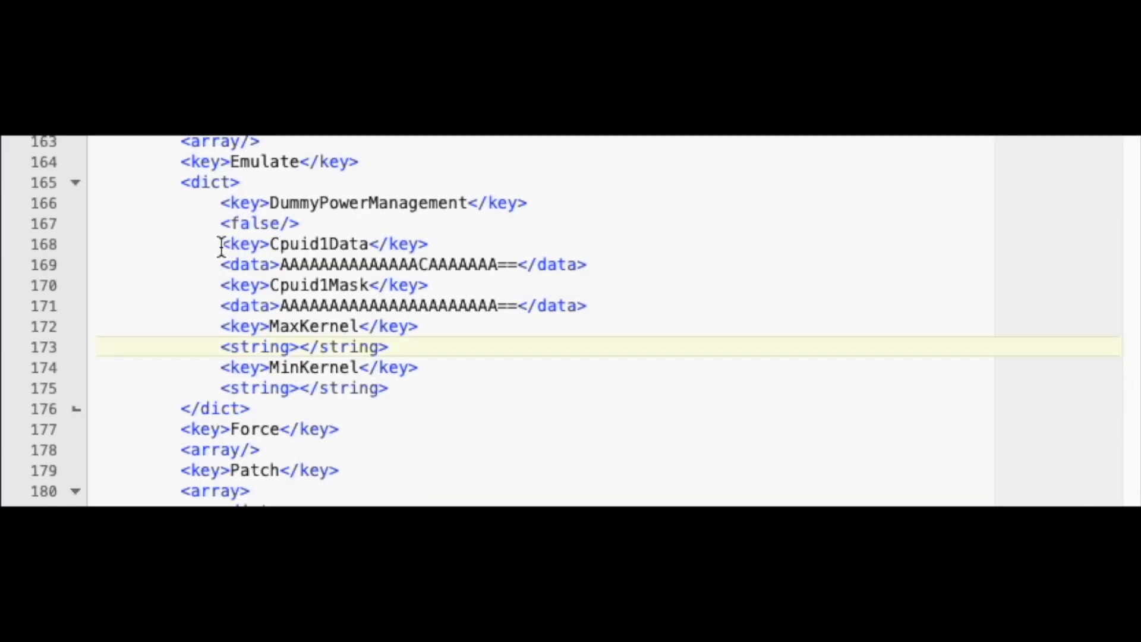
drag(221, 244, 586, 264)
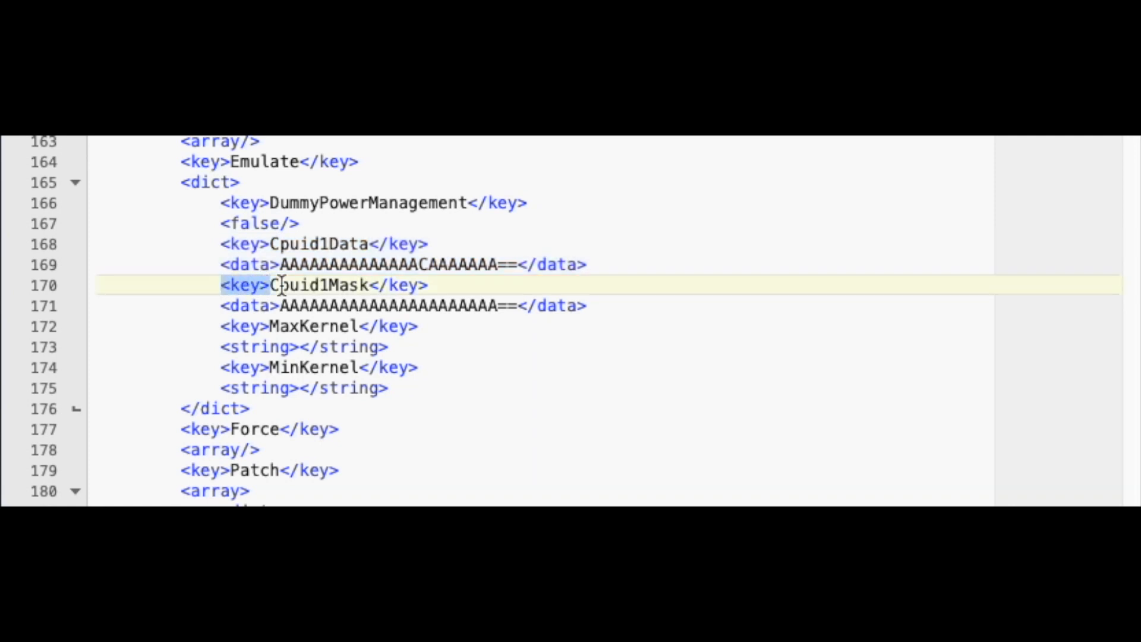
drag(275, 285, 590, 305)
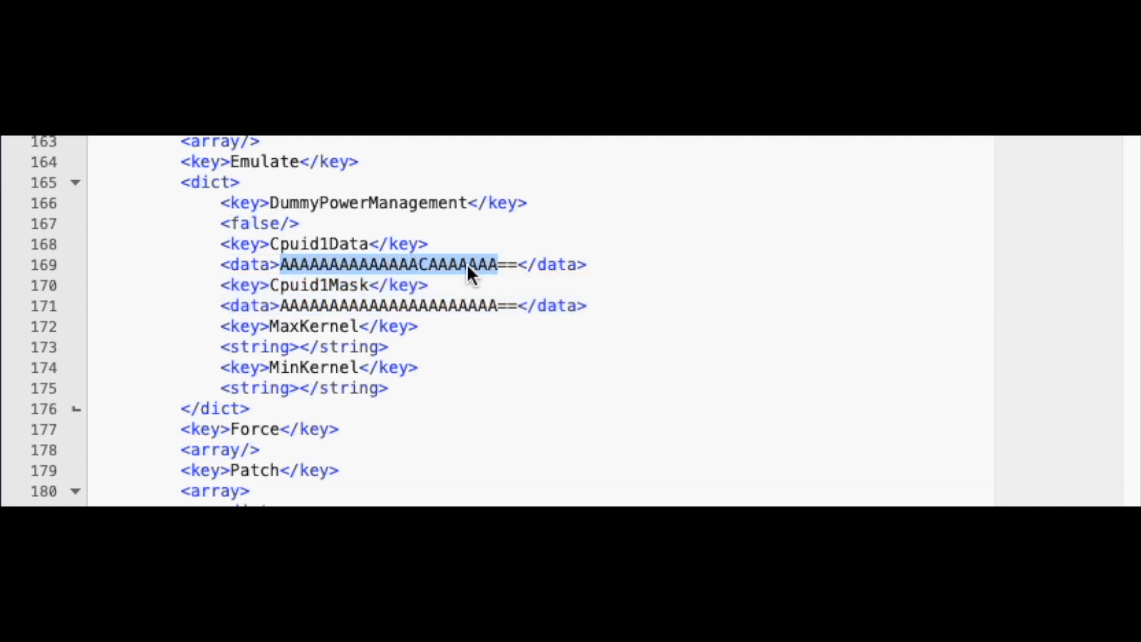
right_click(466, 273)
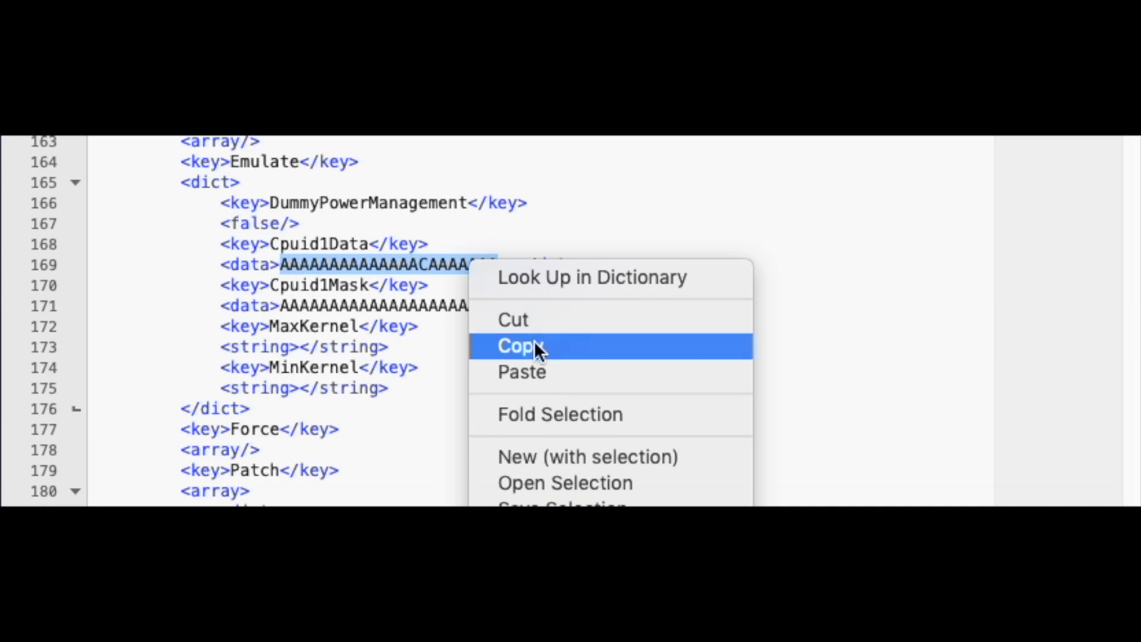
click(519, 346)
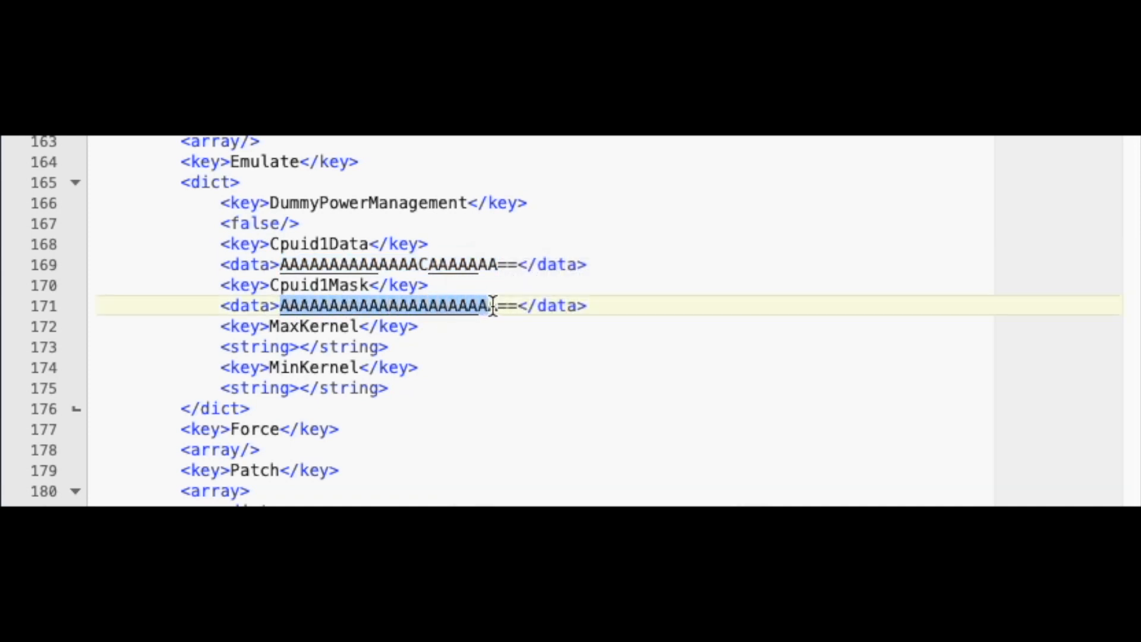
right_click(495, 305)
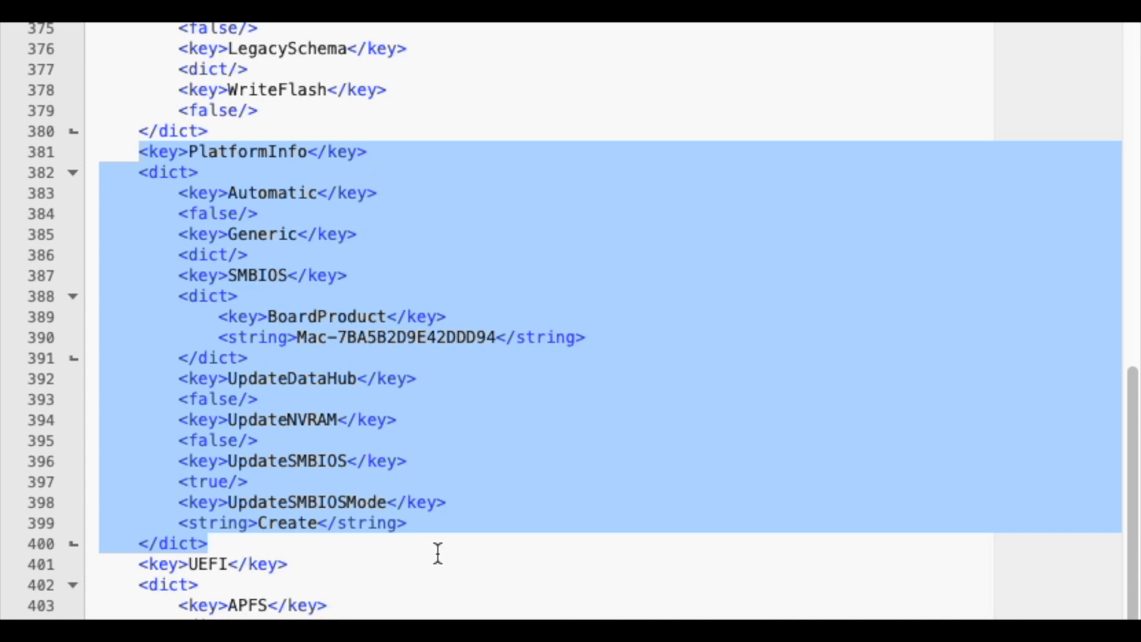
Step: Replace UpdateSMBIOS's <true/> with <false/>
click(208, 543)
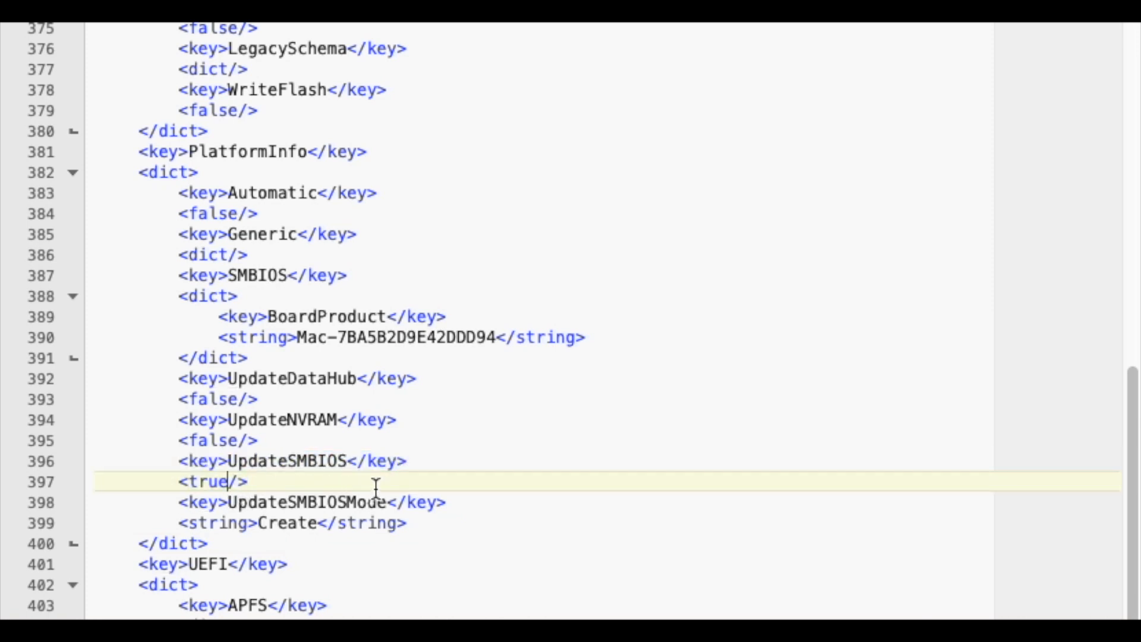
key(Backspace)
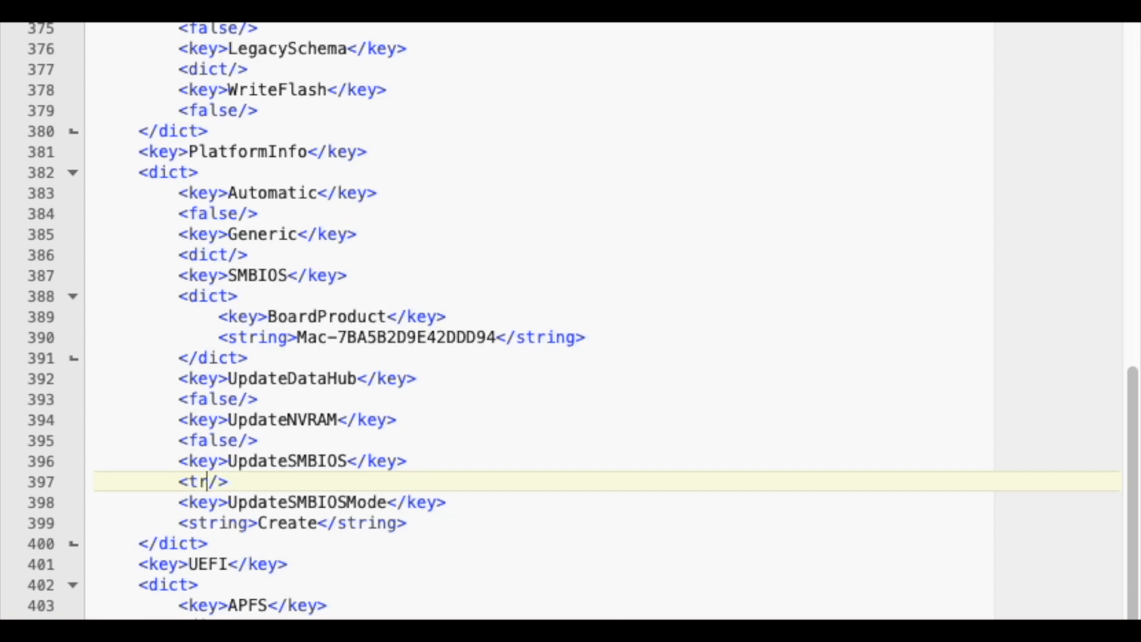
text(als)
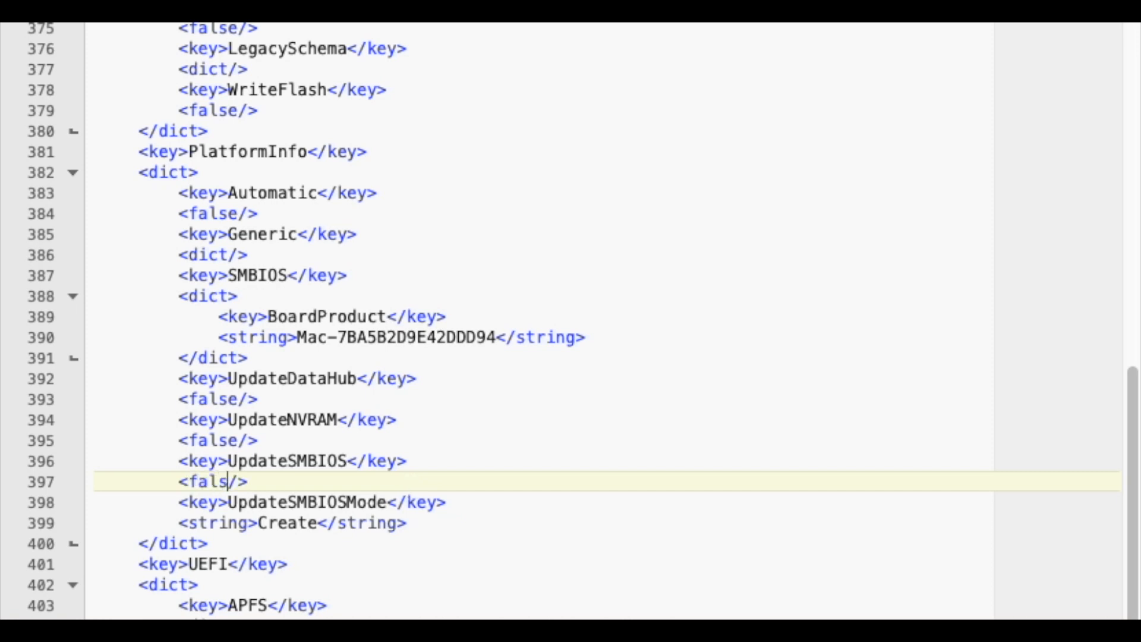
text(e)
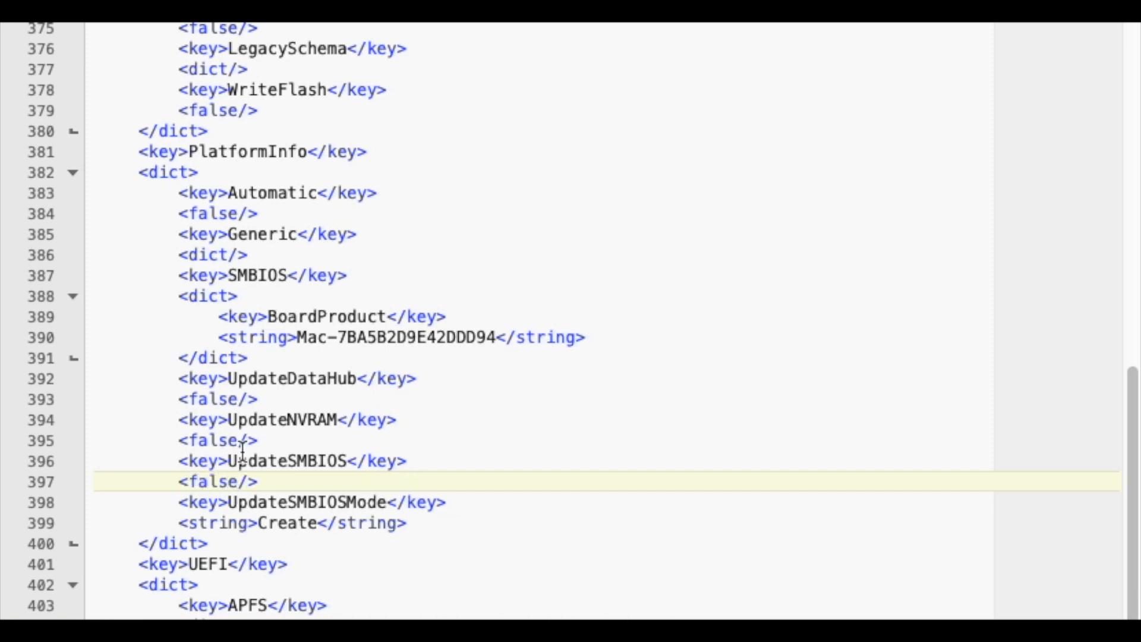
mouse_move(477, 428)
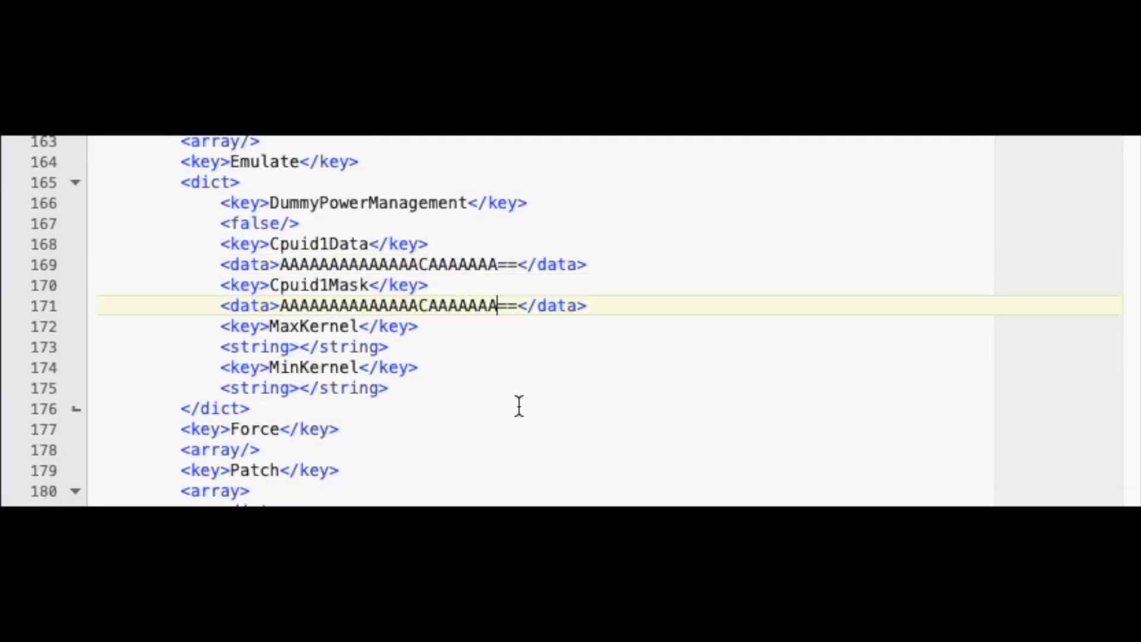
double_click(389, 305)
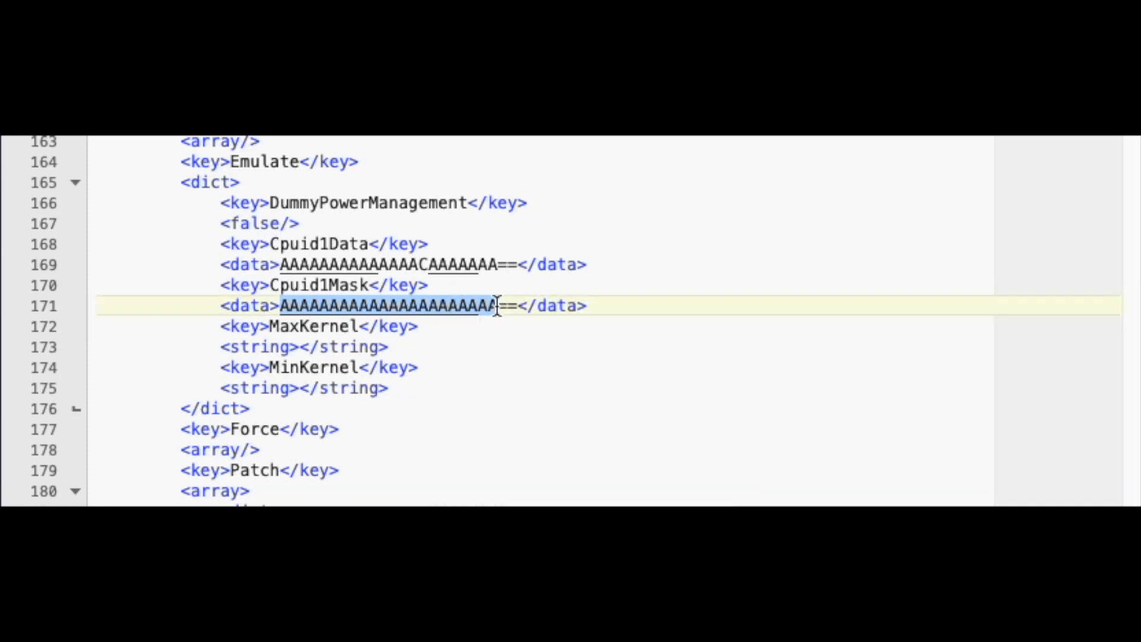
right_click(386, 305)
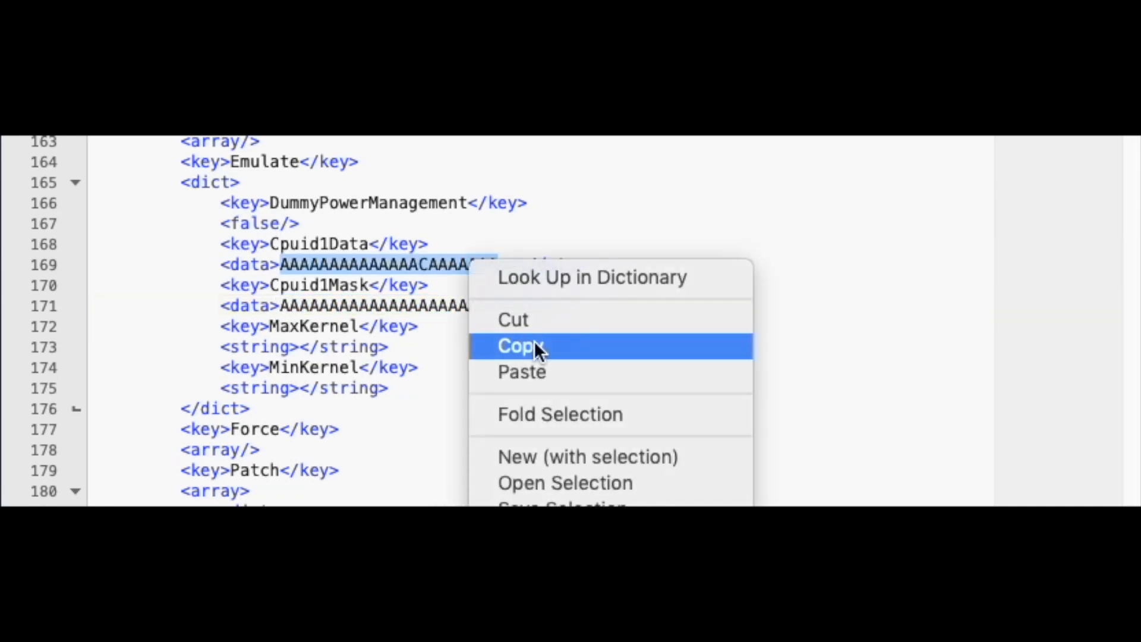
click(521, 346)
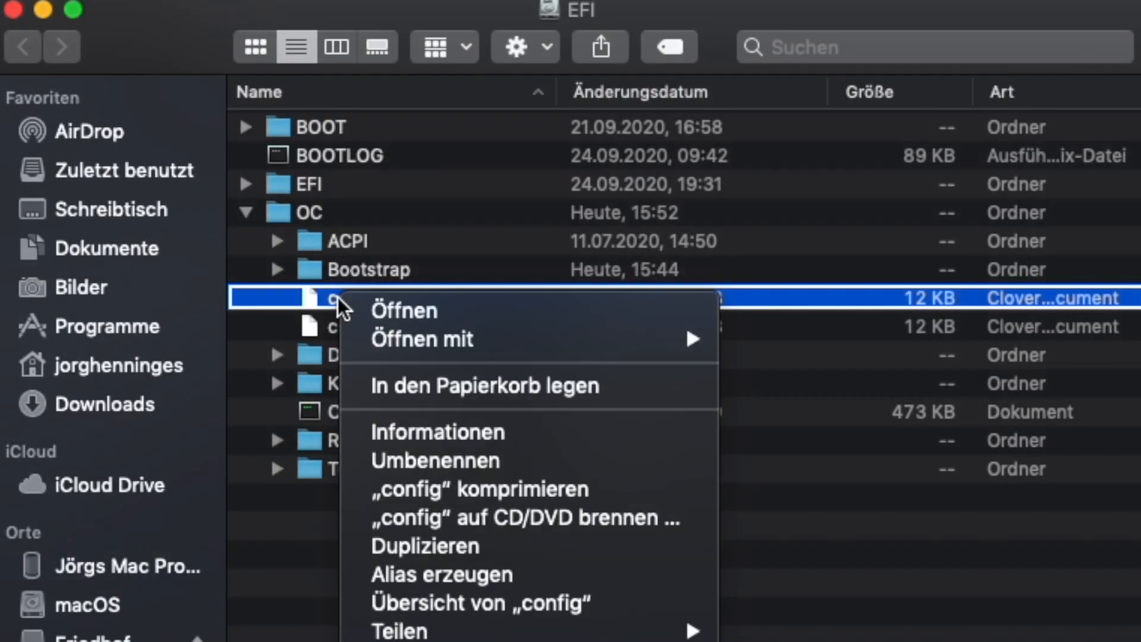
mouse_move(462, 386)
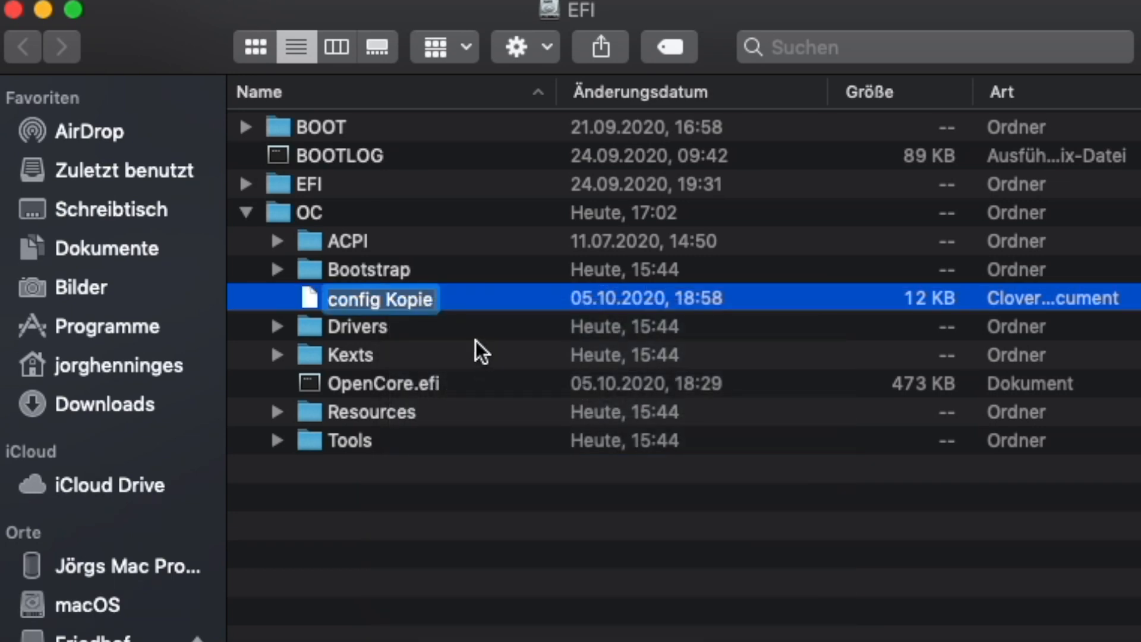
Step: Delete the ' Kopie' suffix from the backup file's name
key(backspace)
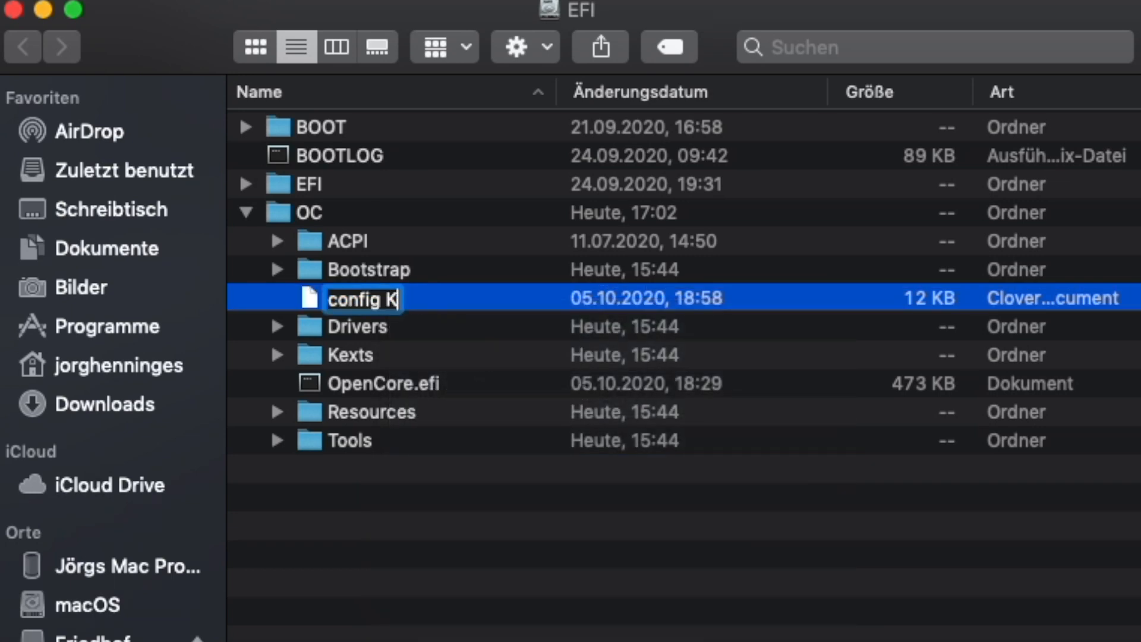